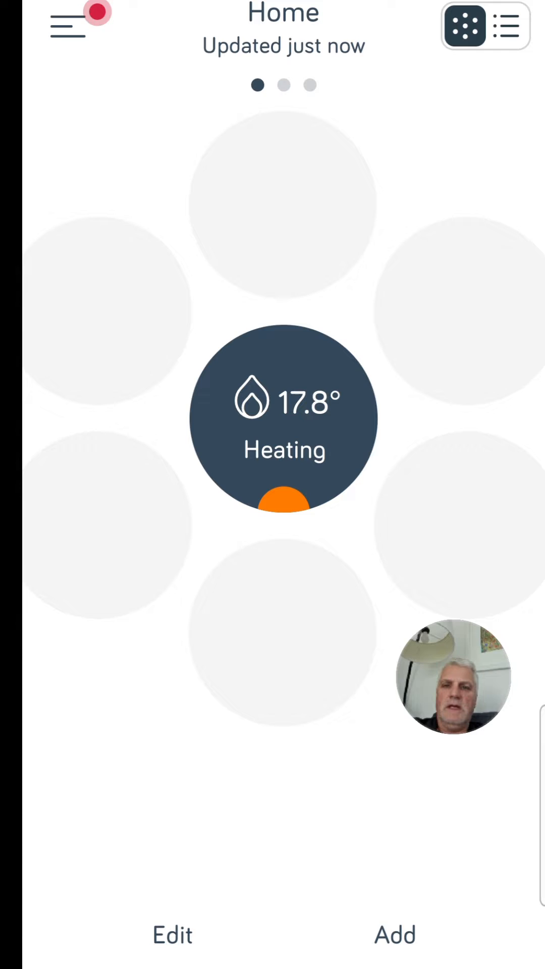
Step: Go from the heating dashboard through Manage devices to the Hub's settings page
left_click(68, 27)
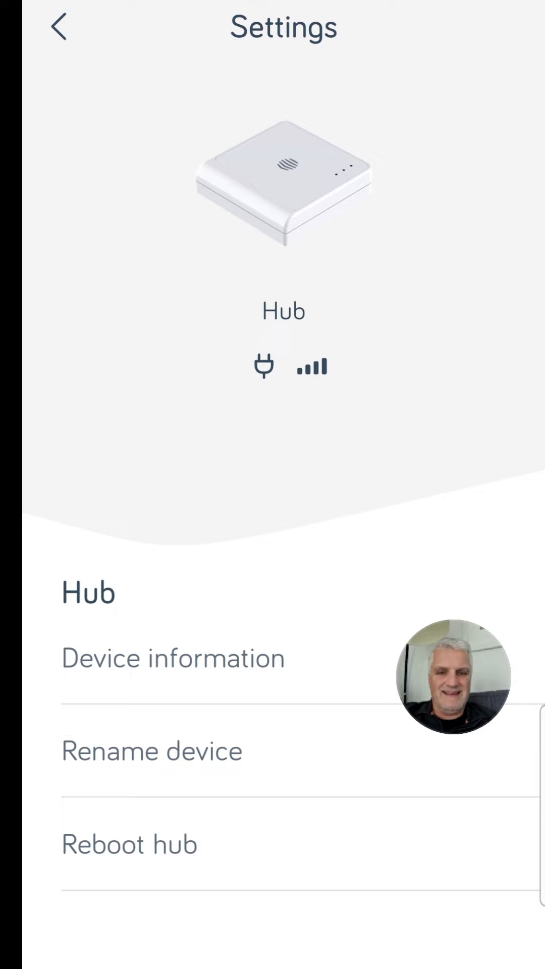
Step: Return to Manage devices and open Receiver 1's settings page
left_click(58, 28)
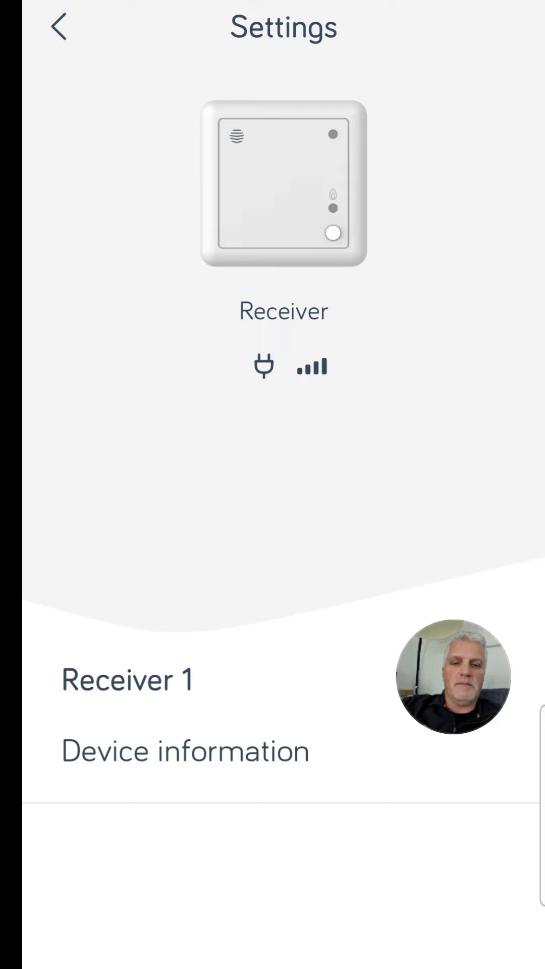
Step: Leave Receiver 1's settings and reopen the Hub's settings from Manage devices
left_click(312, 366)
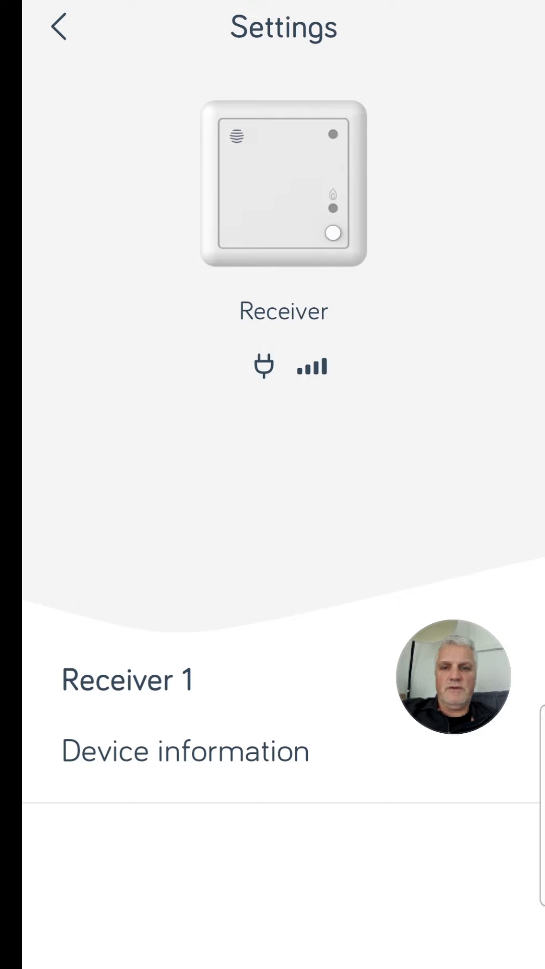
left_click(58, 28)
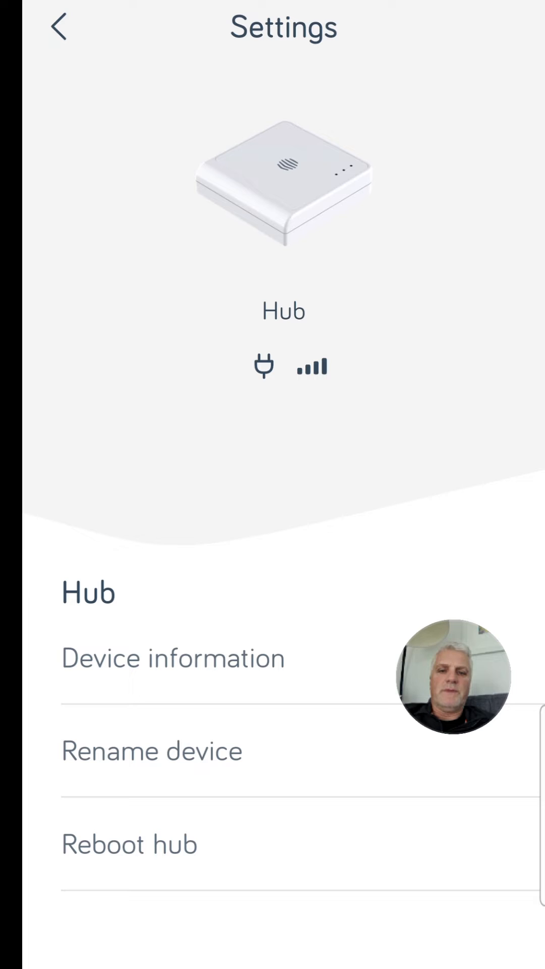
Step: Check that Hub, thermostat and receiver are connected, then open the thermostat's settings
left_click(58, 28)
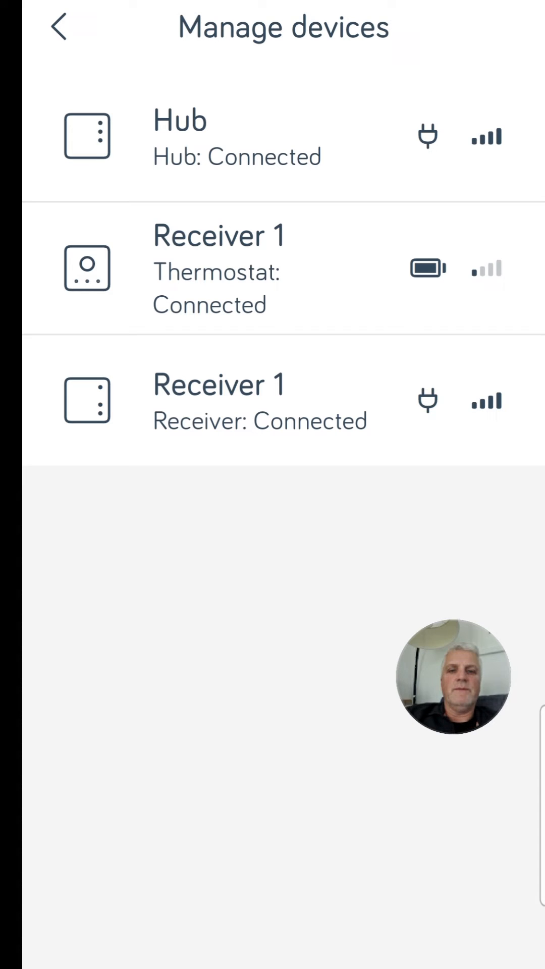
left_click(217, 269)
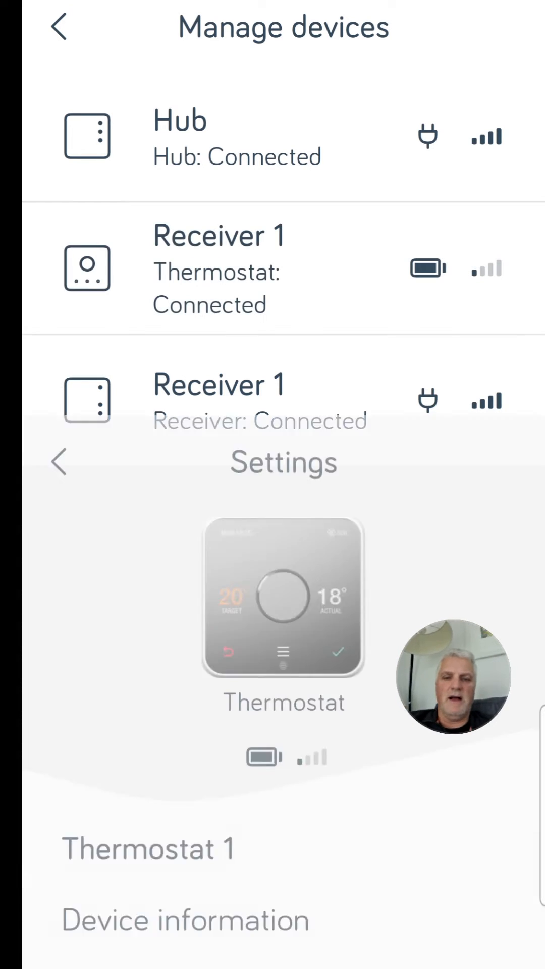